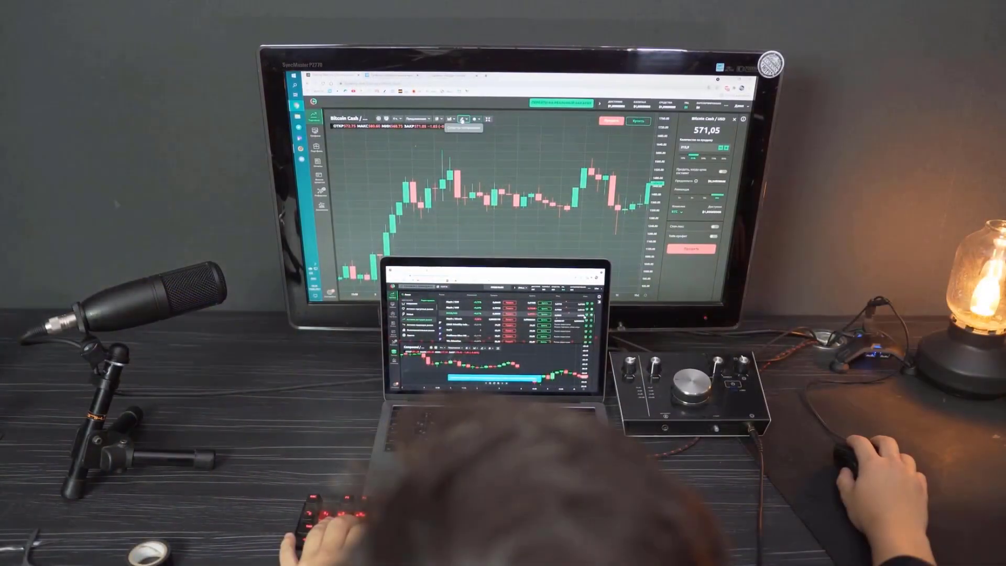
# Draw a descending trend line from the left high candle to the later peak on the right
pyautogui.moveTo(442, 152); pyautogui.dragTo(612, 207)
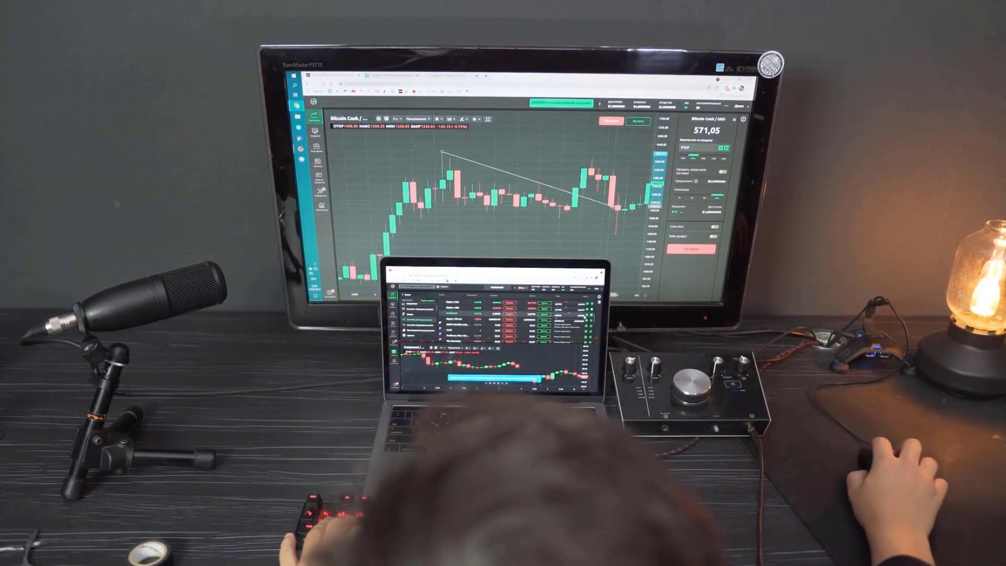